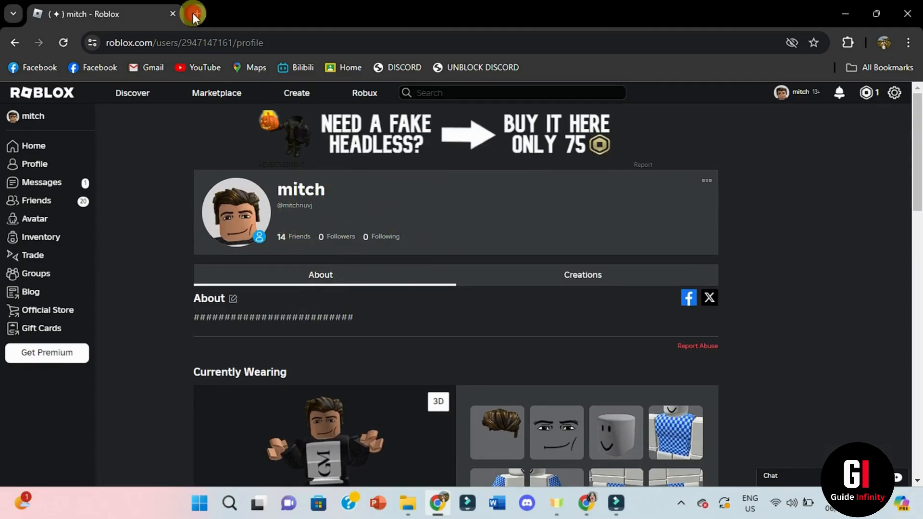
Search Google for 'rogold' in a new browser tab
{"action": "left_click", "coordinate": [192, 13]}
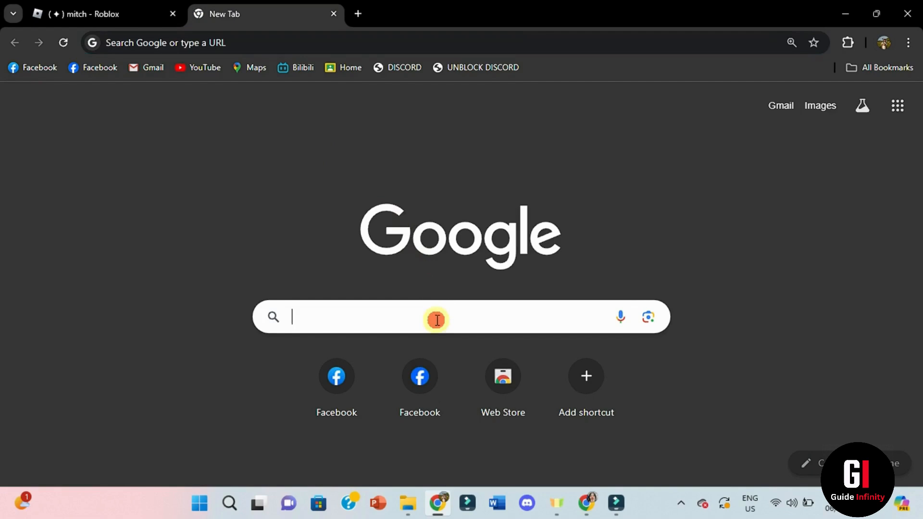
{"action": "type", "text": "rogold"}
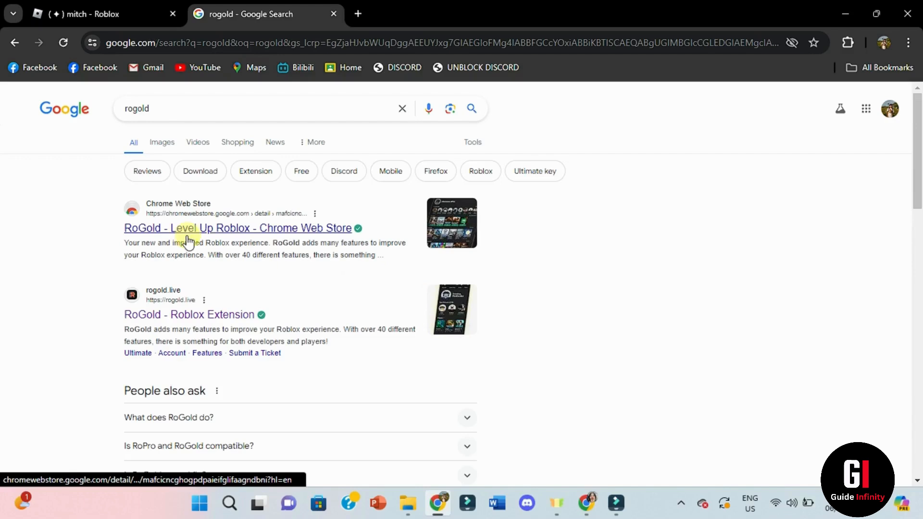
Open the RoGold Chrome Web Store listing and start adding it to Chrome
{"action": "left_click", "coordinate": [197, 229]}
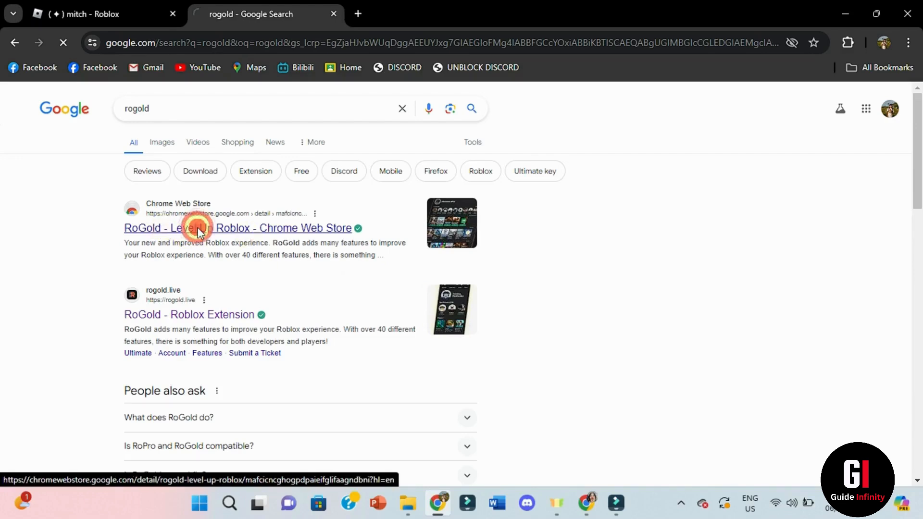
{"action": "left_click", "coordinate": [197, 229]}
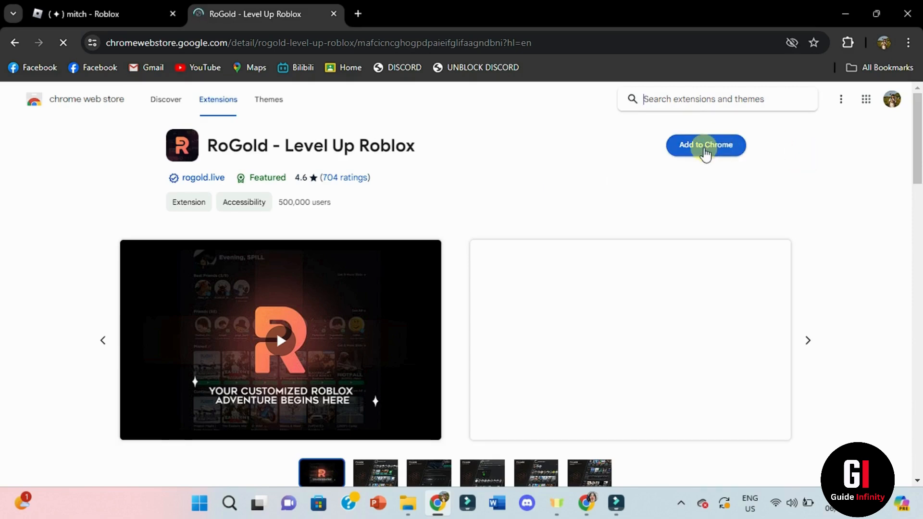
{"action": "left_click", "coordinate": [705, 144]}
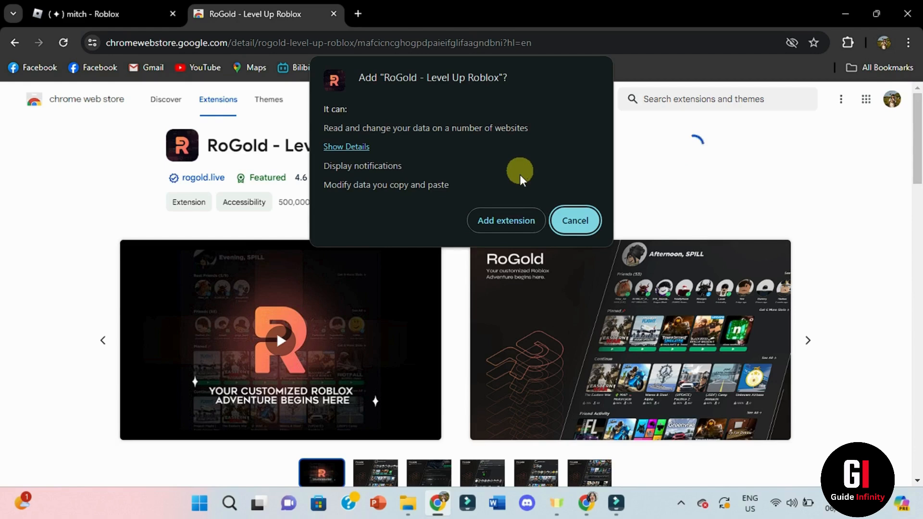
Confirm adding the RoGold extension and return to the Roblox profile tab
{"action": "left_click", "coordinate": [574, 220]}
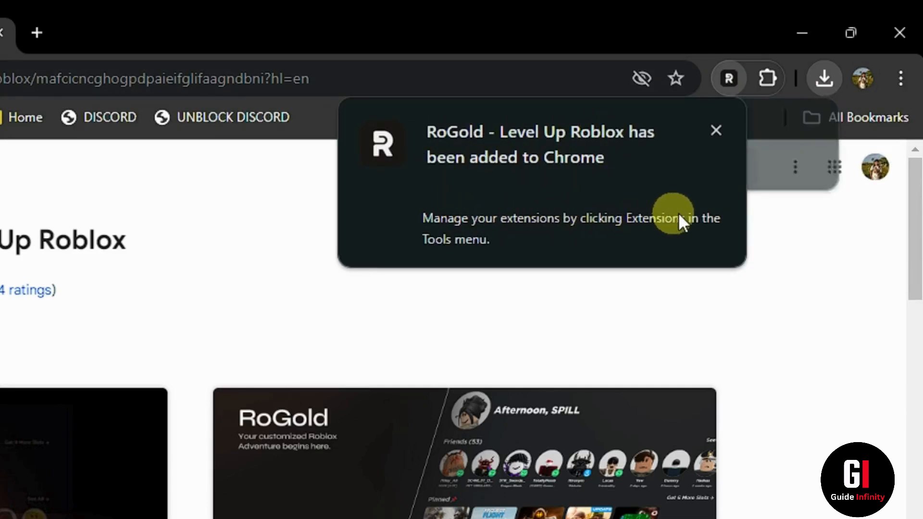
{"action": "left_click", "coordinate": [88, 14]}
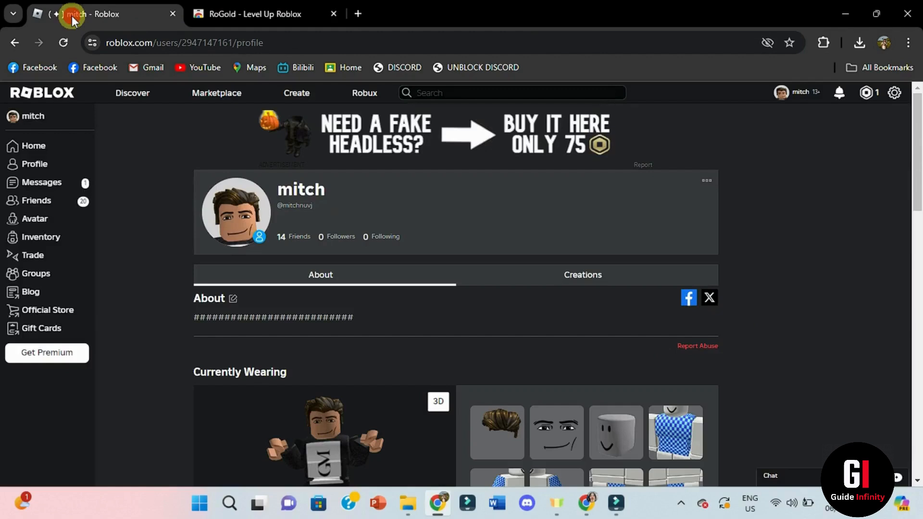
Reload the Roblox profile to show RoGold stats, then open the 14-friend list
{"action": "left_click", "coordinate": [65, 42]}
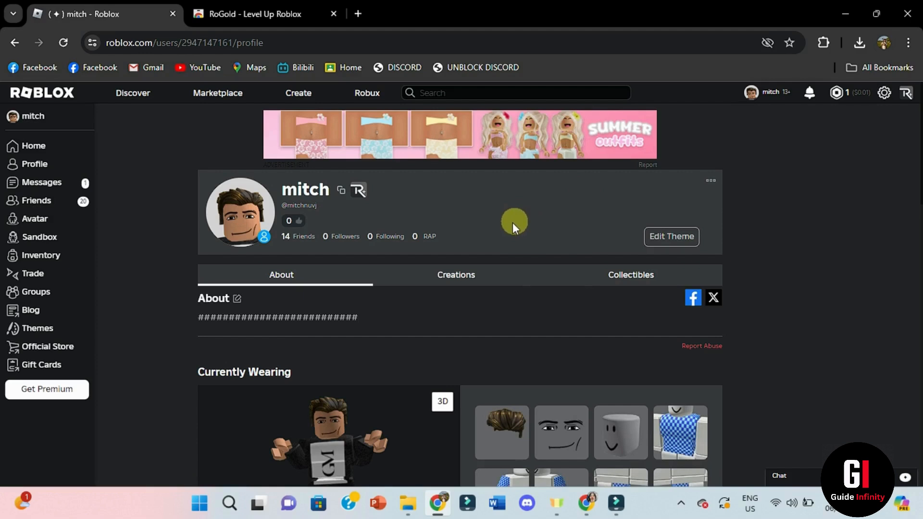
{"action": "mouse_move", "coordinate": [439, 238]}
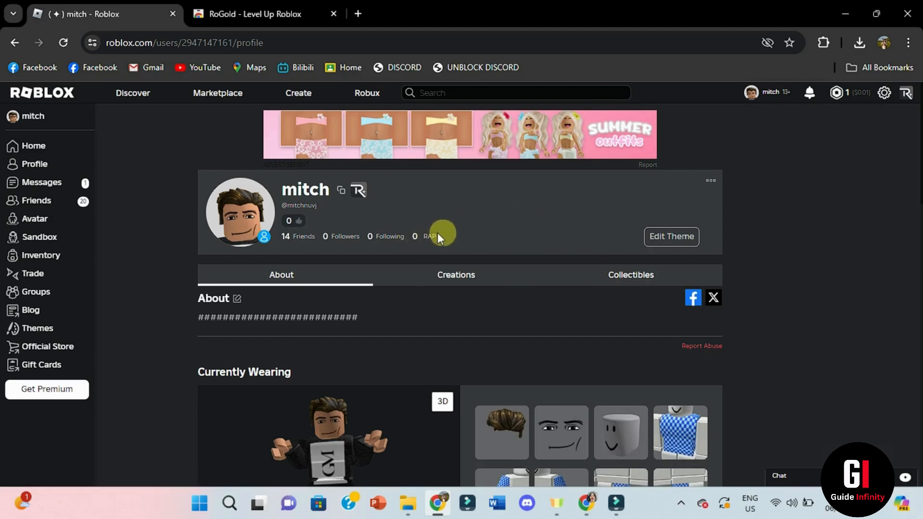
{"action": "mouse_move", "coordinate": [509, 226]}
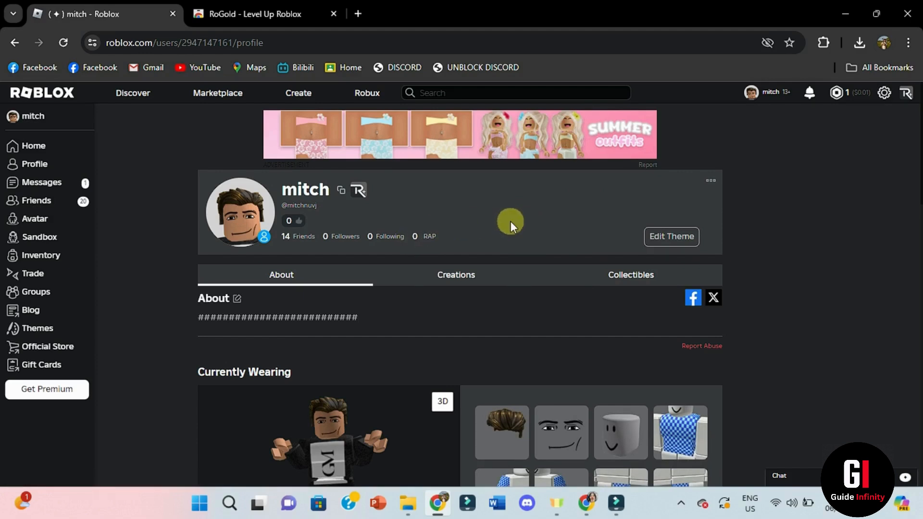
{"action": "left_click", "coordinate": [285, 236]}
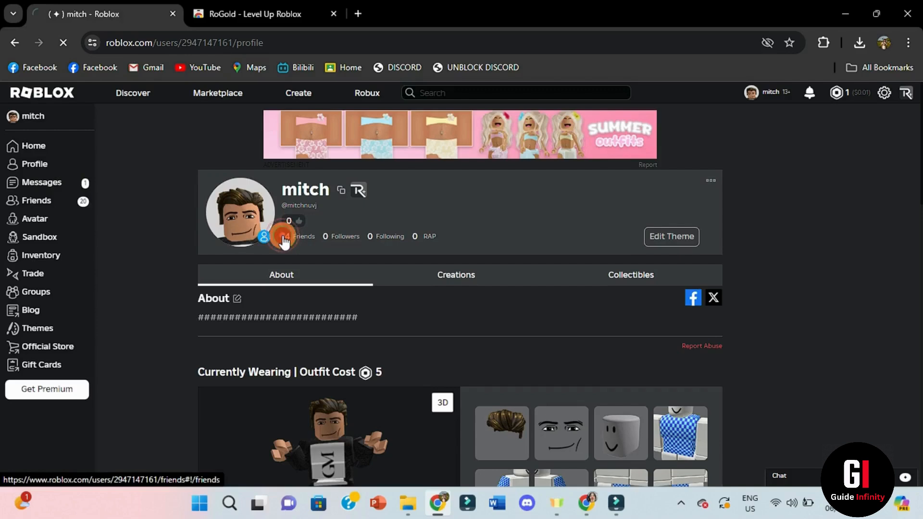
{"action": "left_click", "coordinate": [303, 236]}
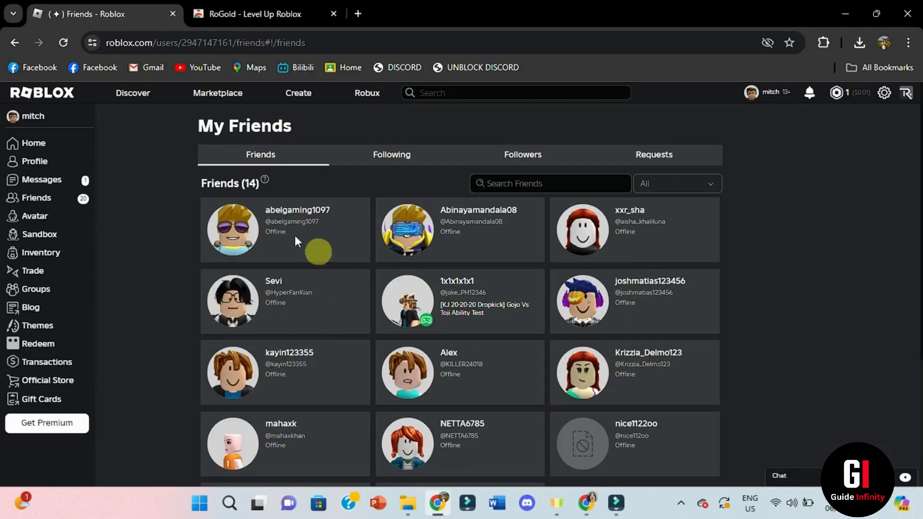